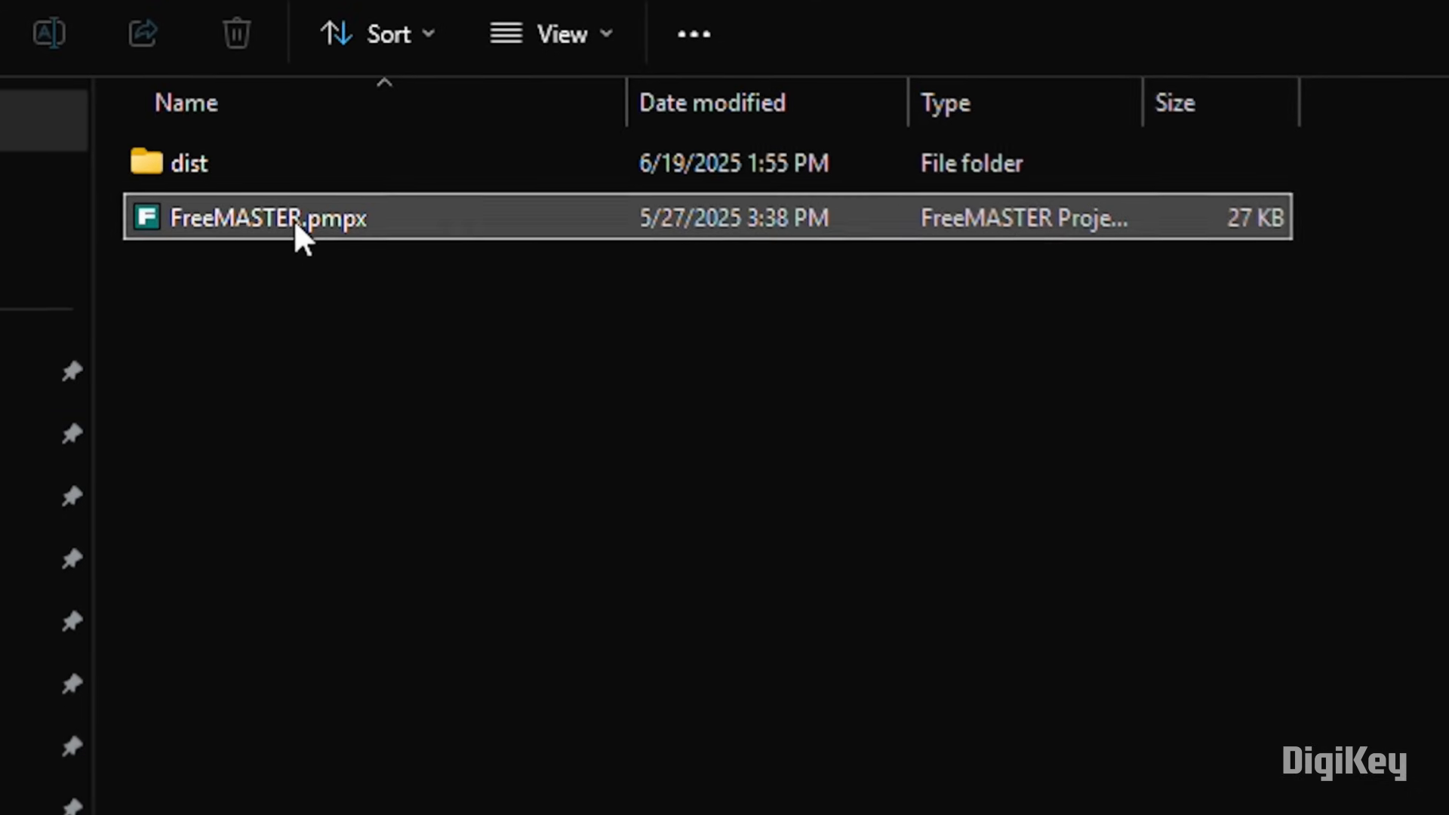
Step: Open FreeMASTER.pmpx from File Explorer to load the MCXN947_NAFE project
double_click(268, 217)
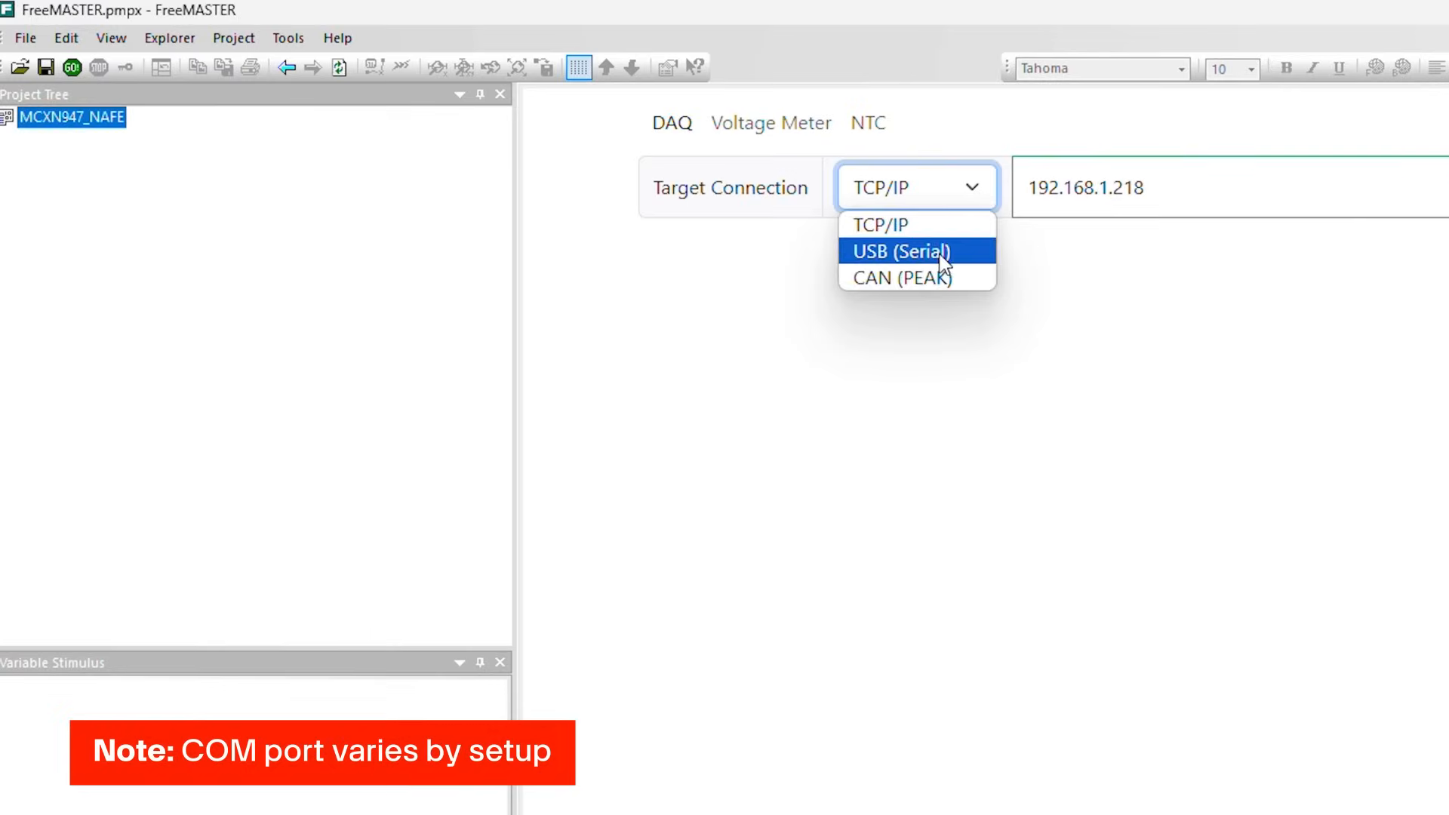
Step: Select USB (Serial) as the target connection and connect to the board on COM8
click(901, 251)
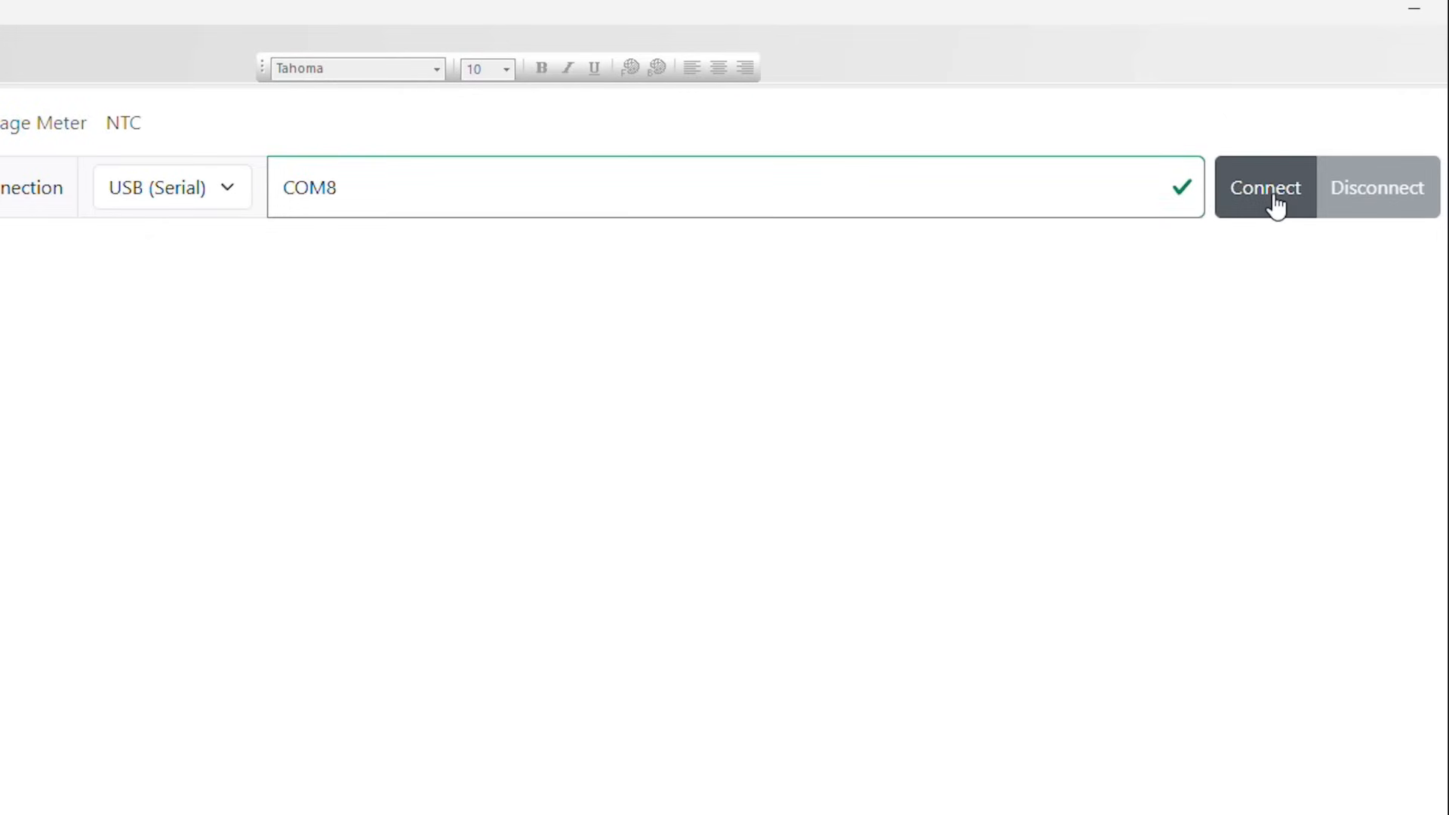
click(1265, 187)
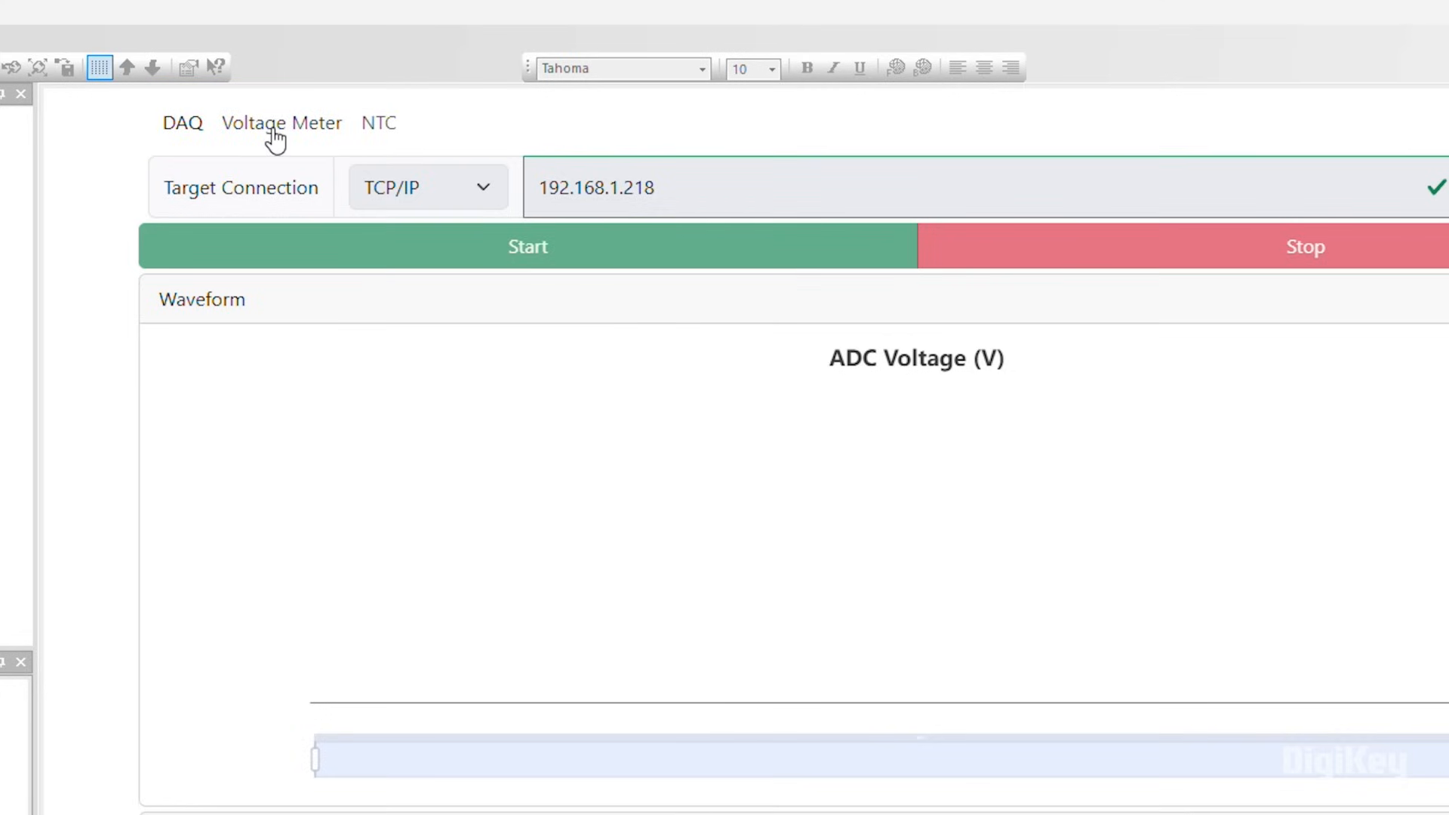
Step: On the Voltage Meter page, set AI1+ to the 5V range and start measuring
click(281, 123)
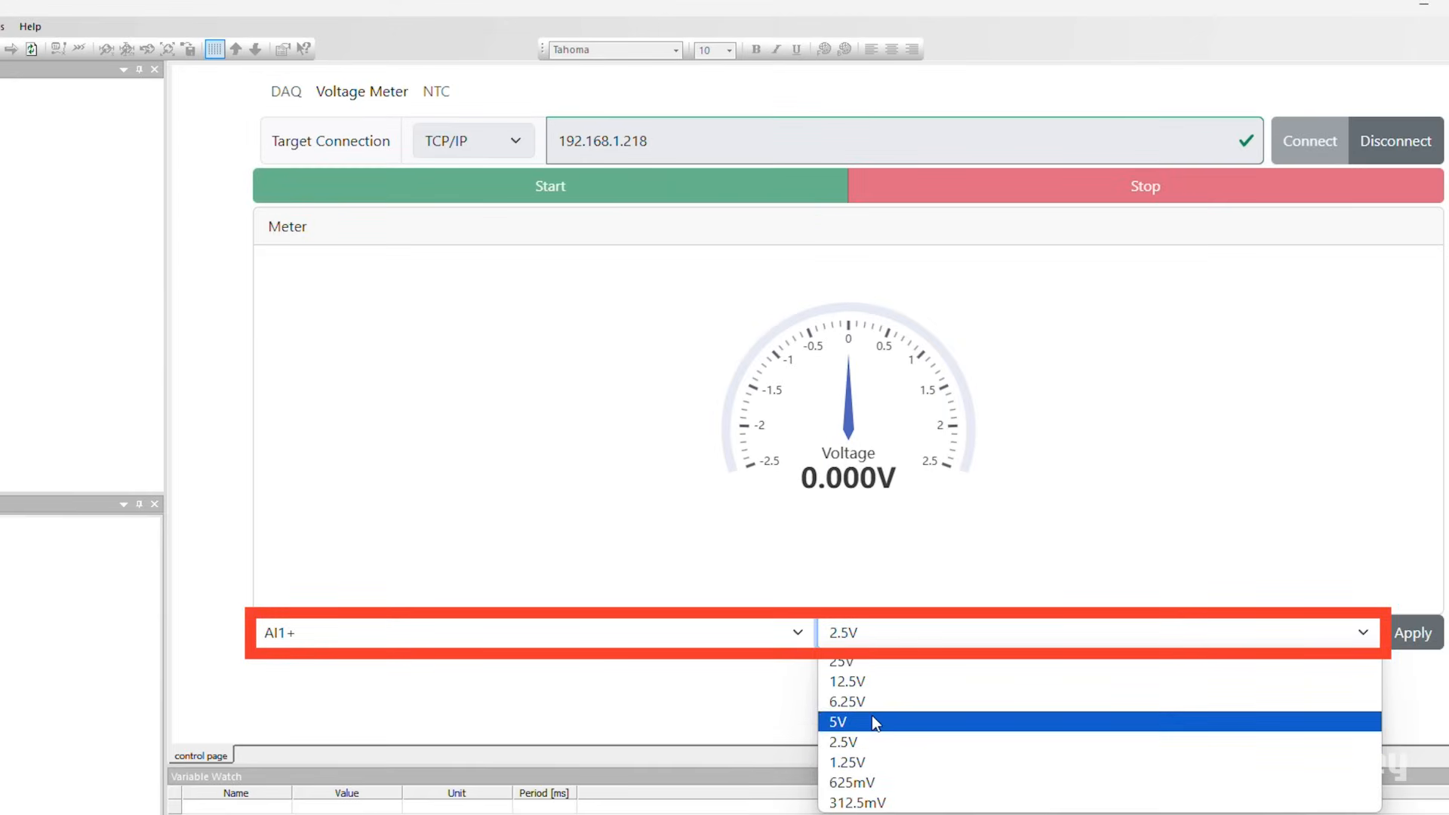
click(842, 721)
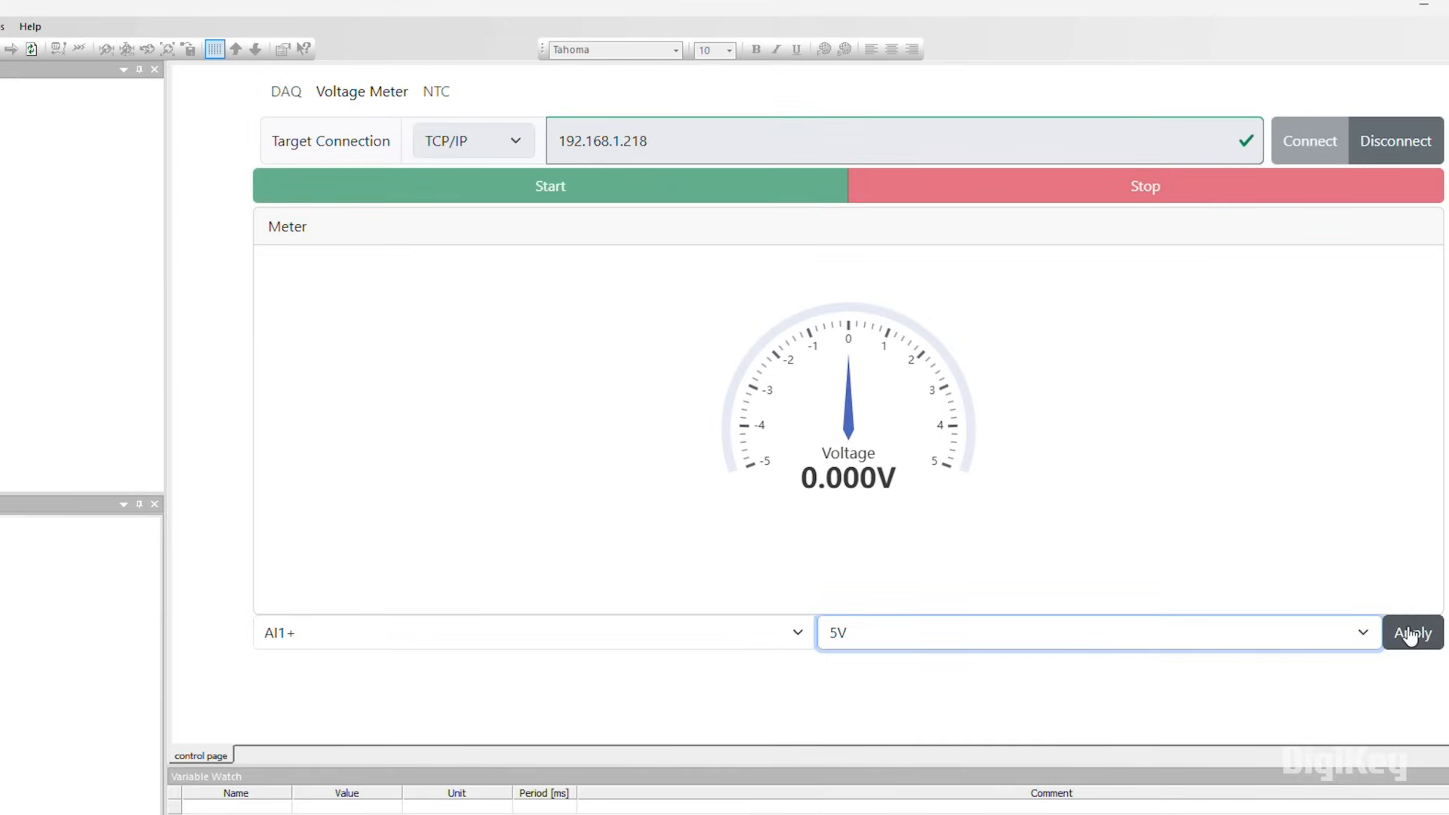
click(1412, 633)
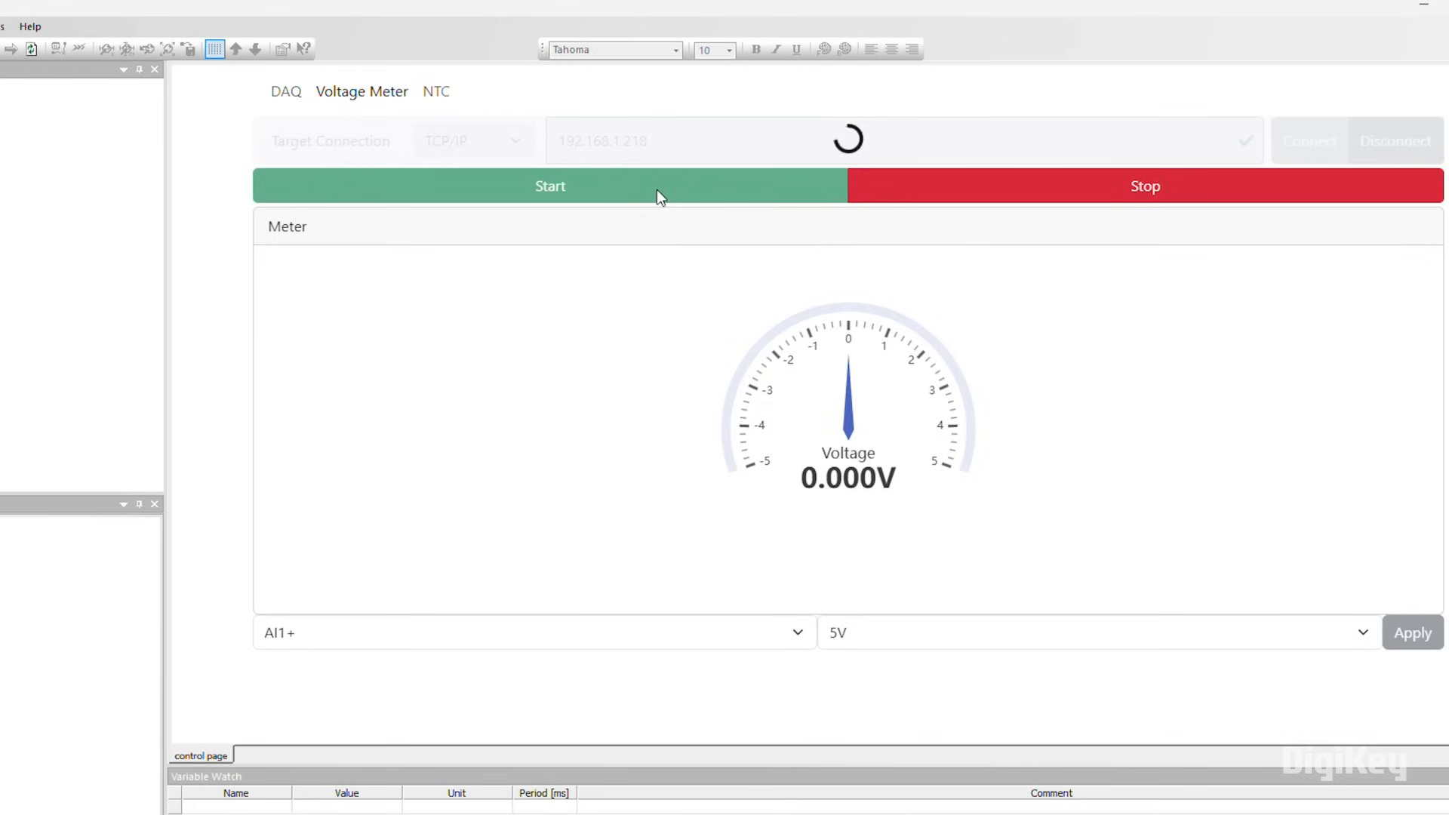